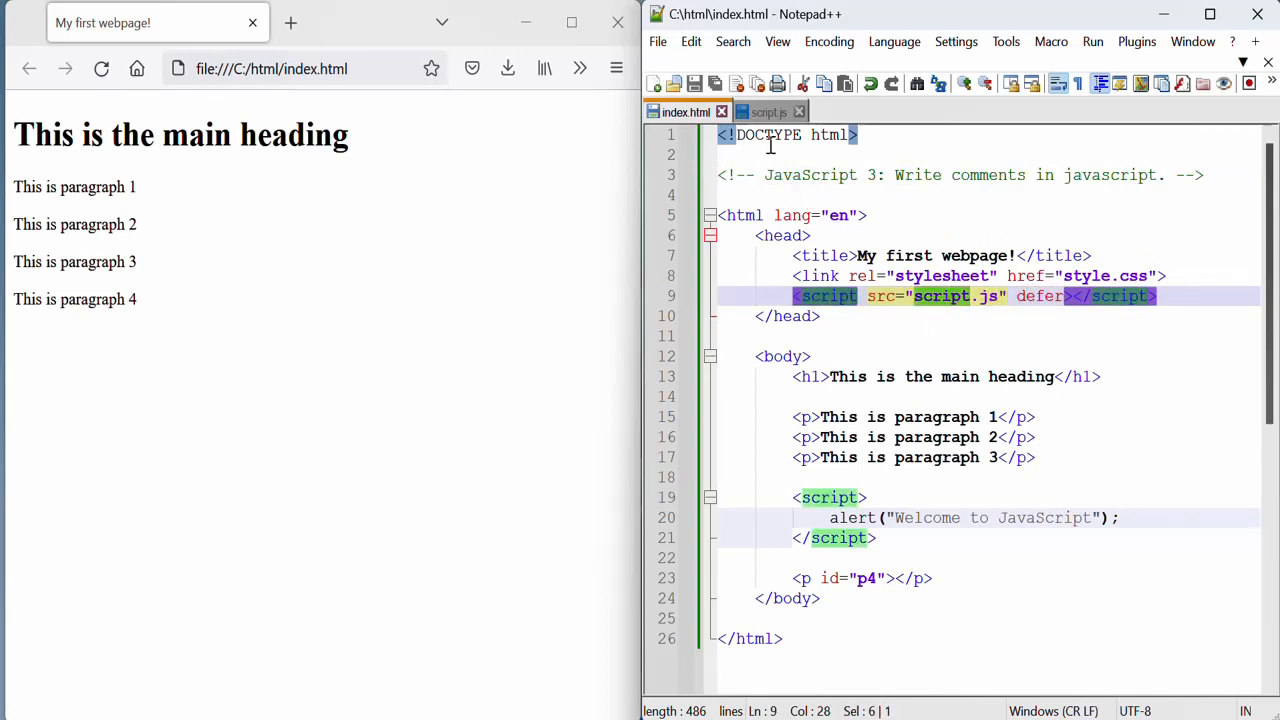
# - Switch from index.html to the script.js file with its getElementById line
pyautogui.click(764, 112)
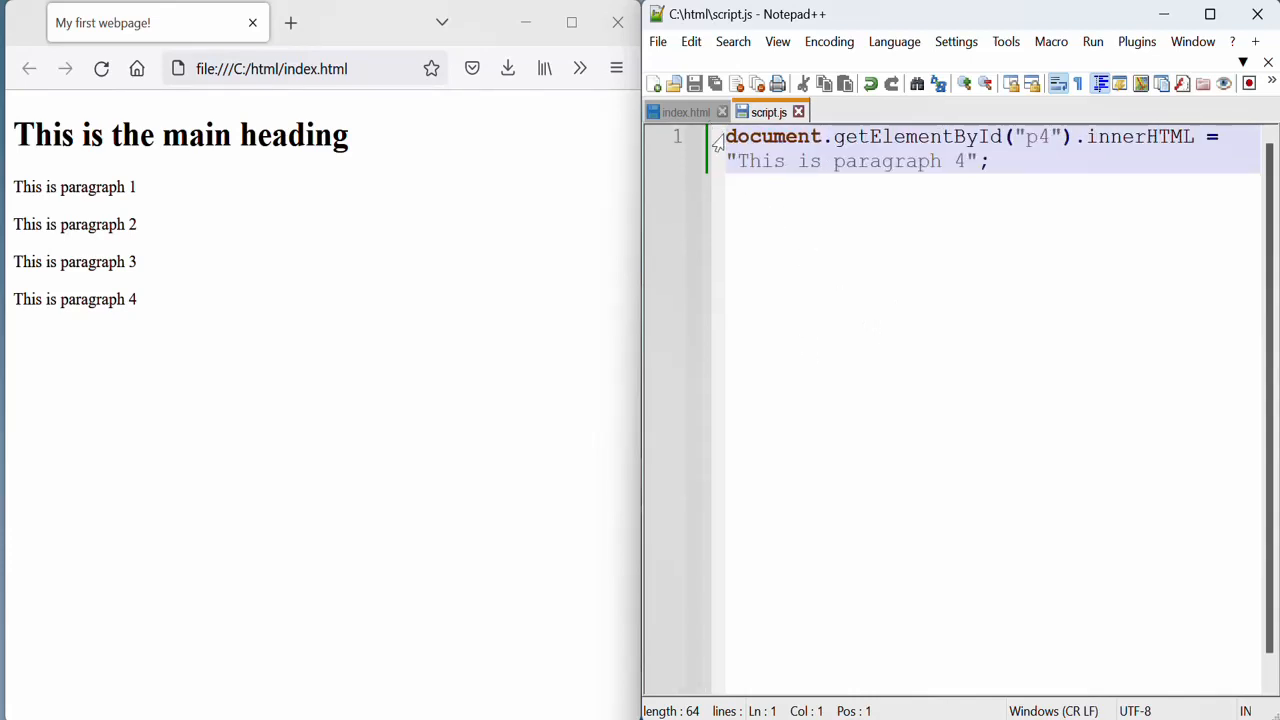
# - Add "// this is single-line comment" on a new line above the getElementById code
pyautogui.press('Enter')
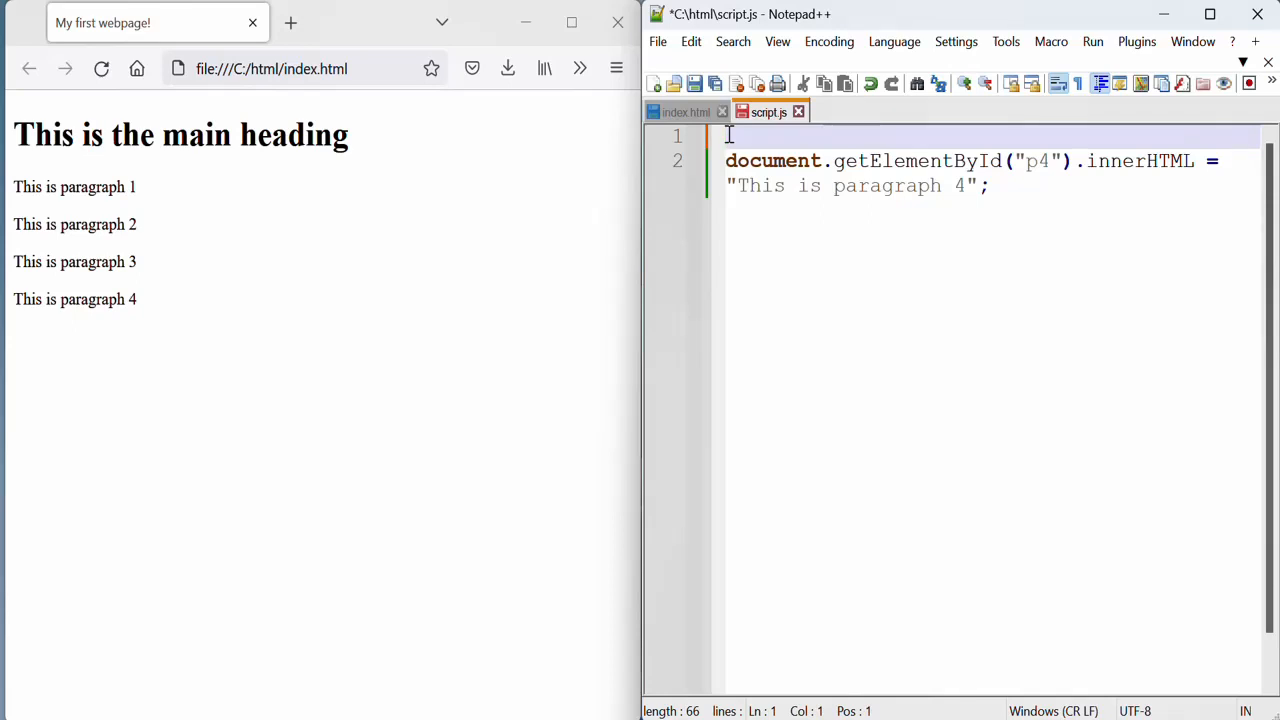
pyautogui.write('//')
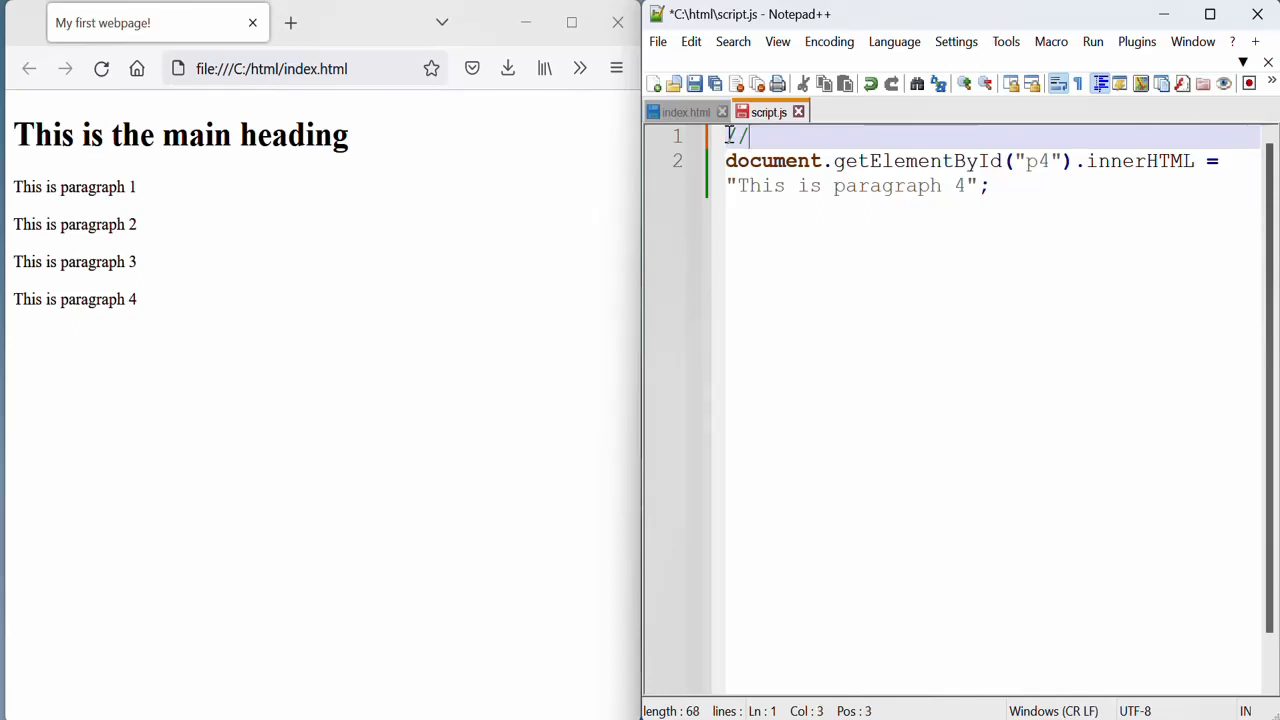
pyautogui.write('/')
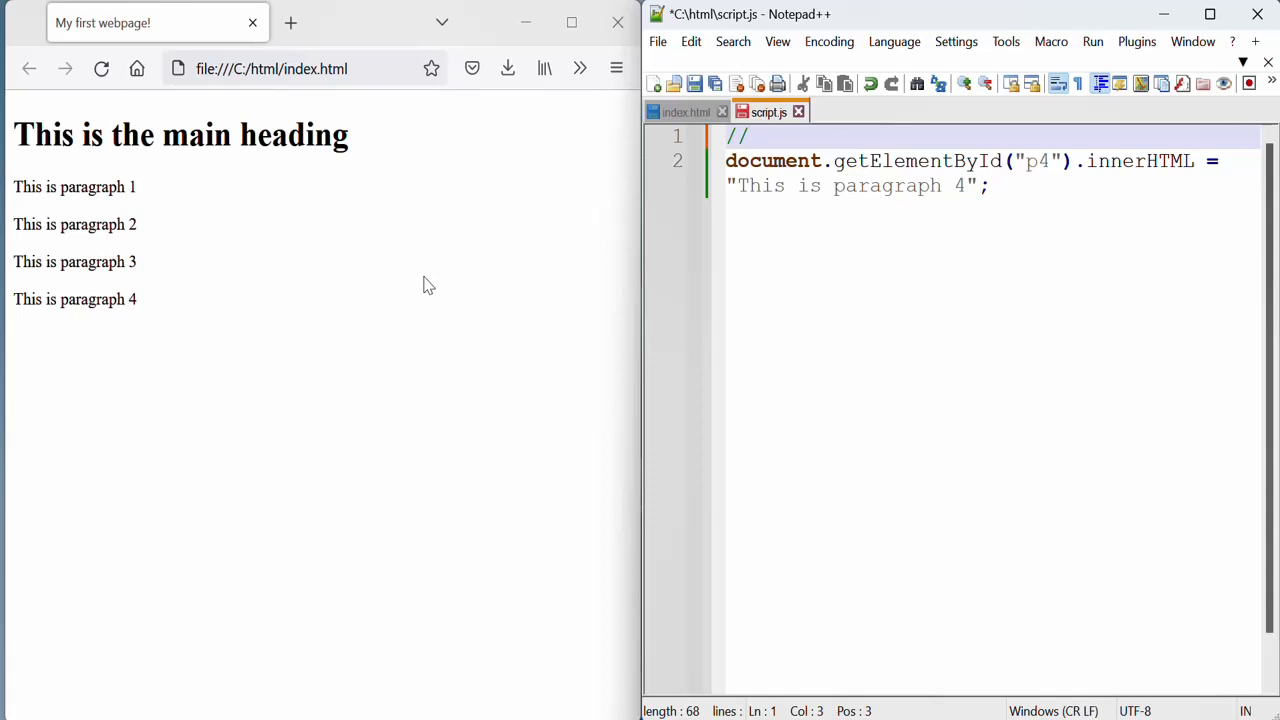
pyautogui.write('this is sing')
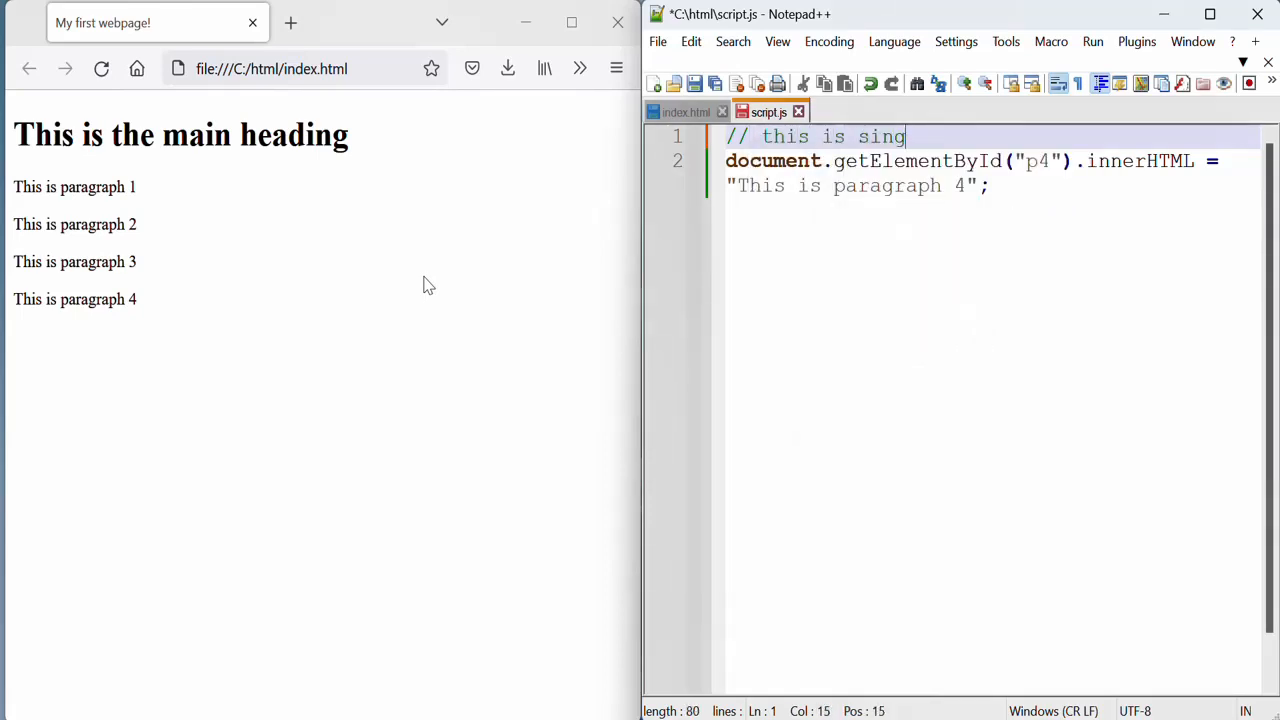
pyautogui.write('le-line')
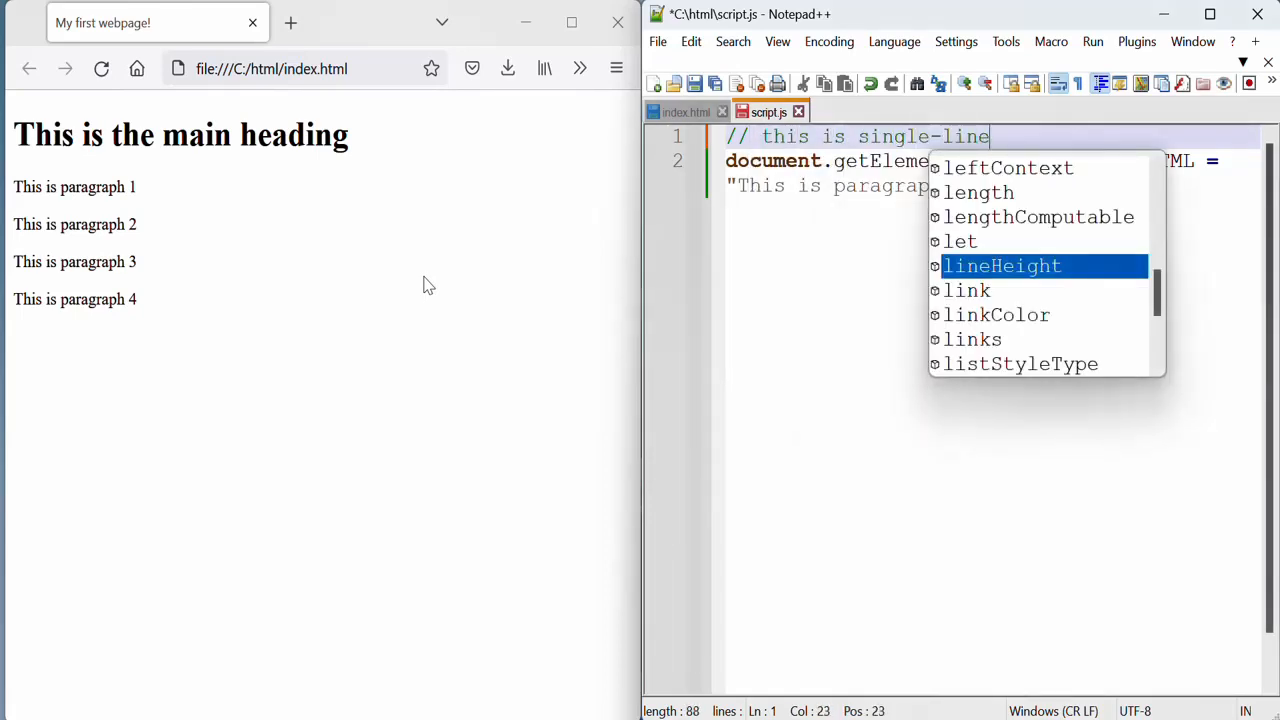
pyautogui.write('comment')
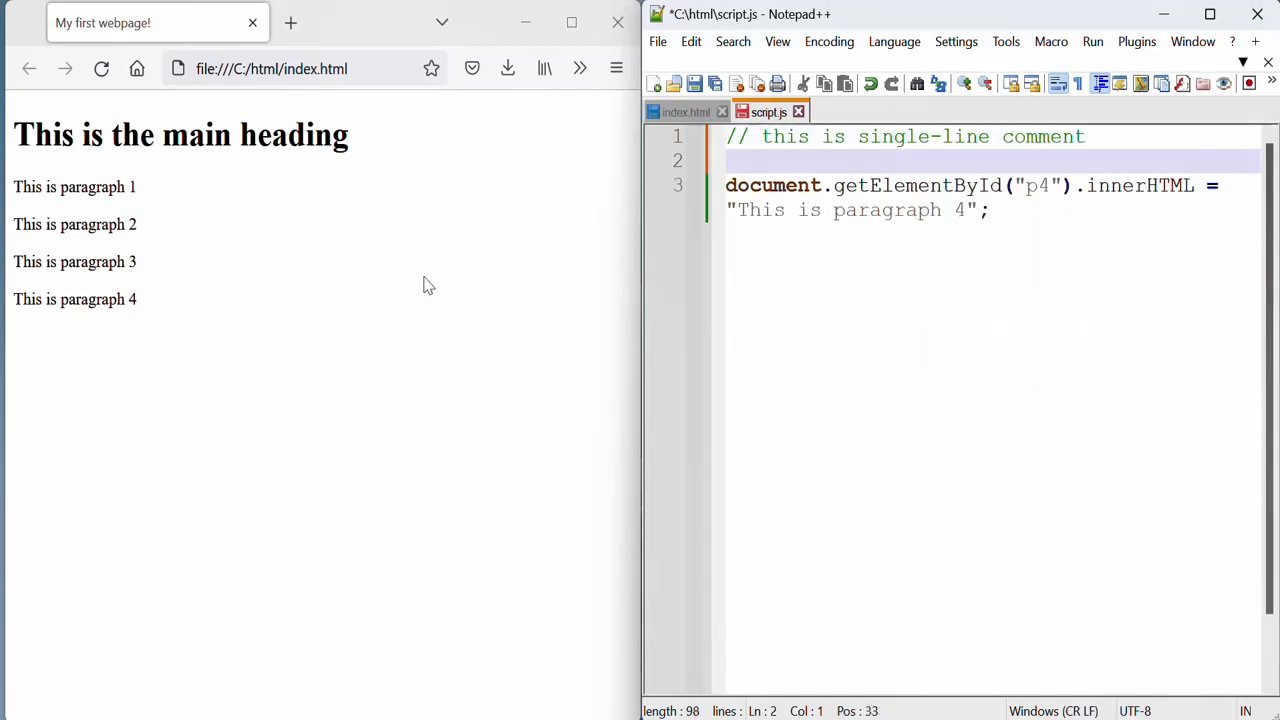
# - Write a second line "// this is now a comment" between the first comment and the code
pyautogui.write('this is')
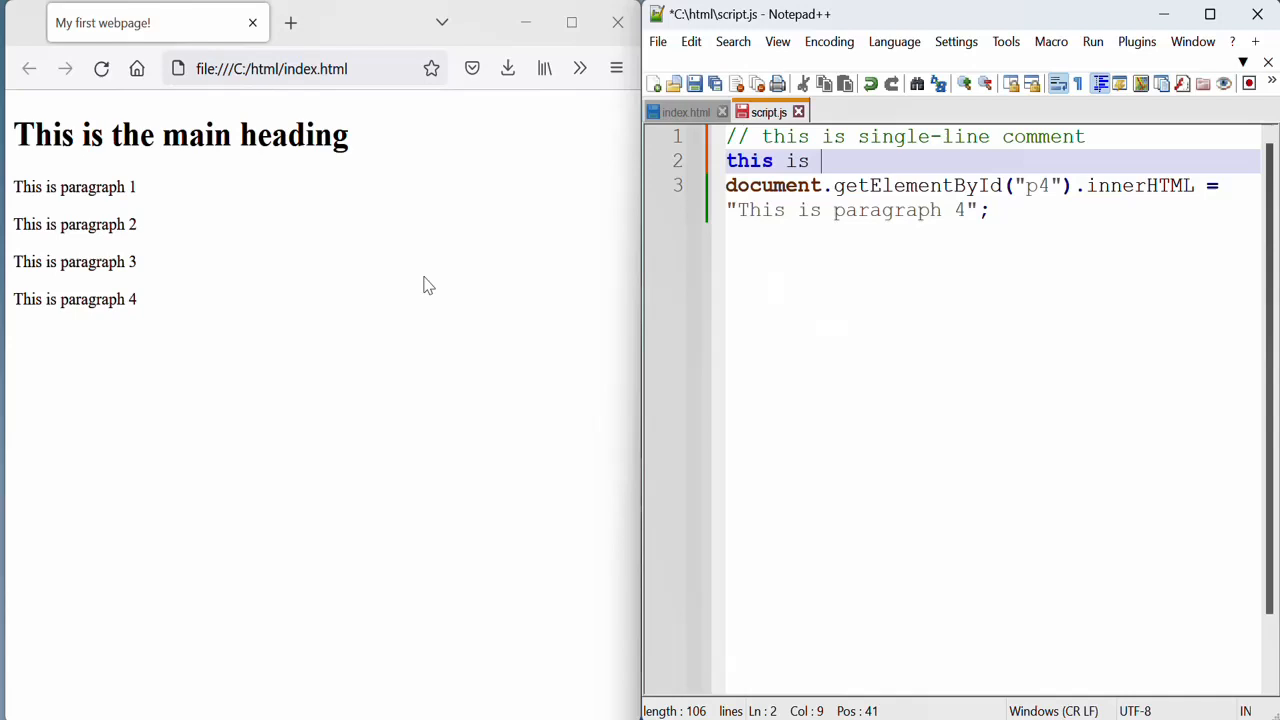
pyautogui.write('no longer a comment')
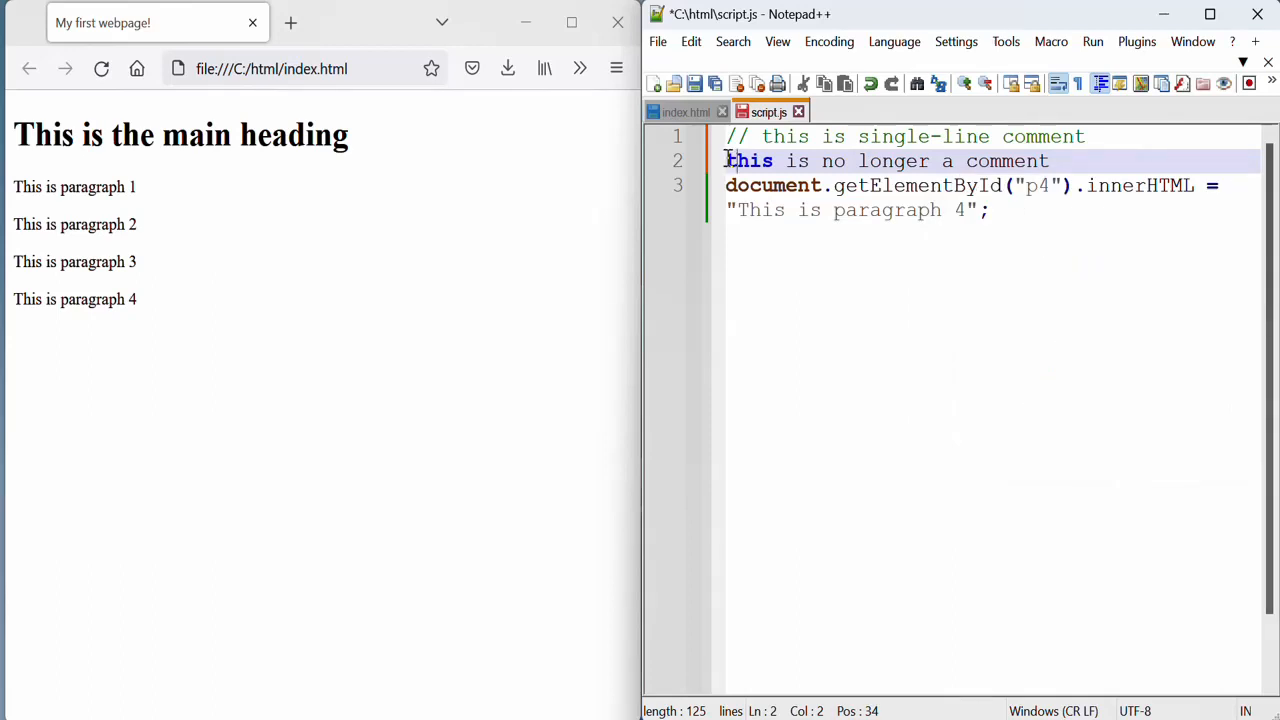
pyautogui.write('/')
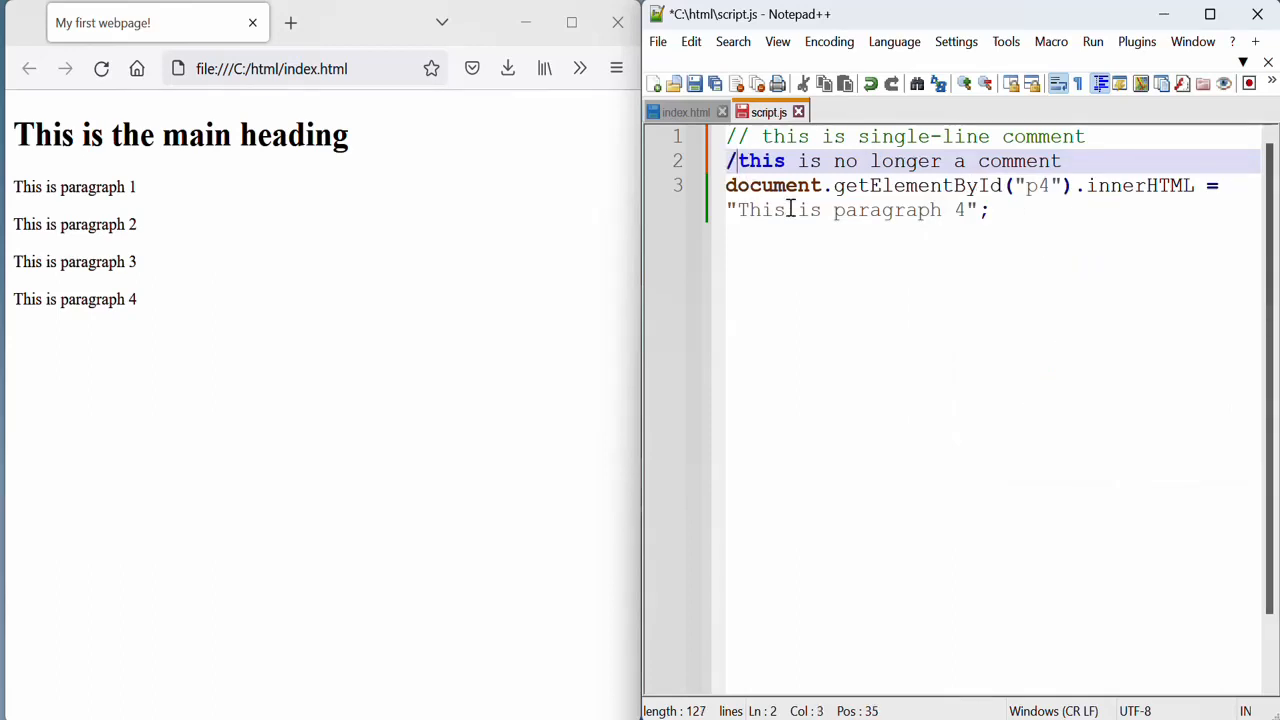
pyautogui.write('/')
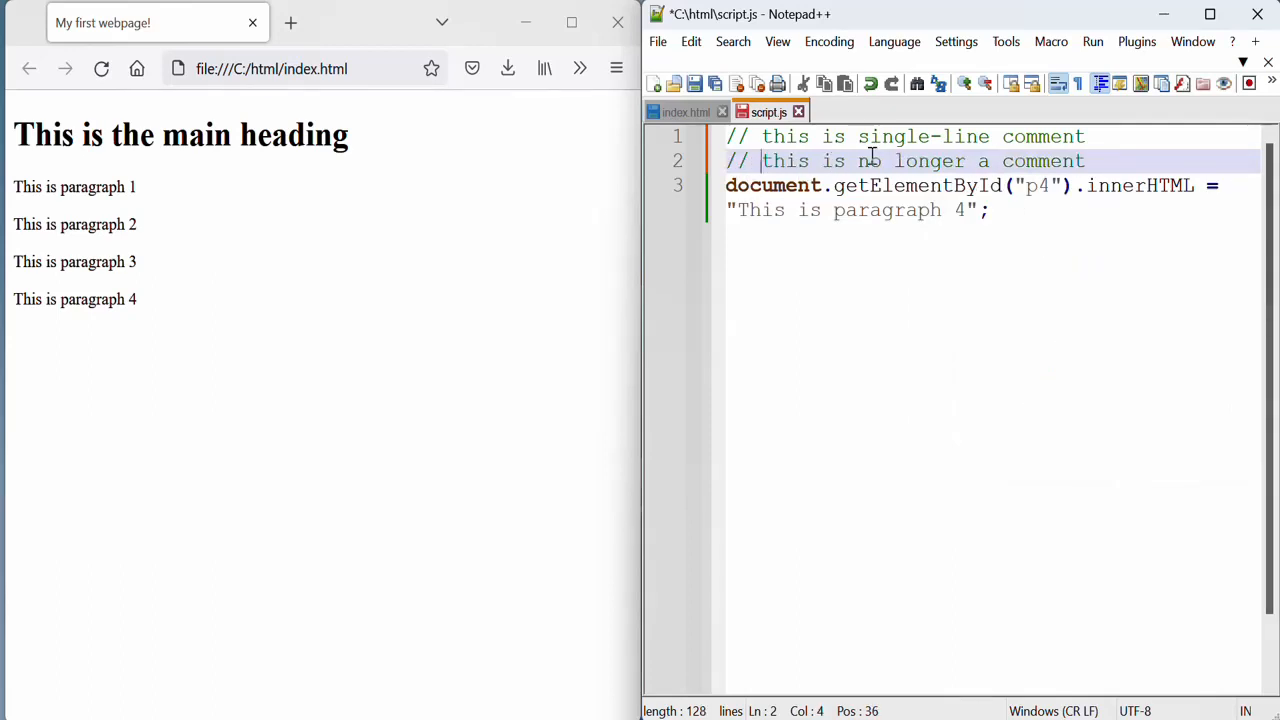
pyautogui.click(936, 160)
pyautogui.write('w')
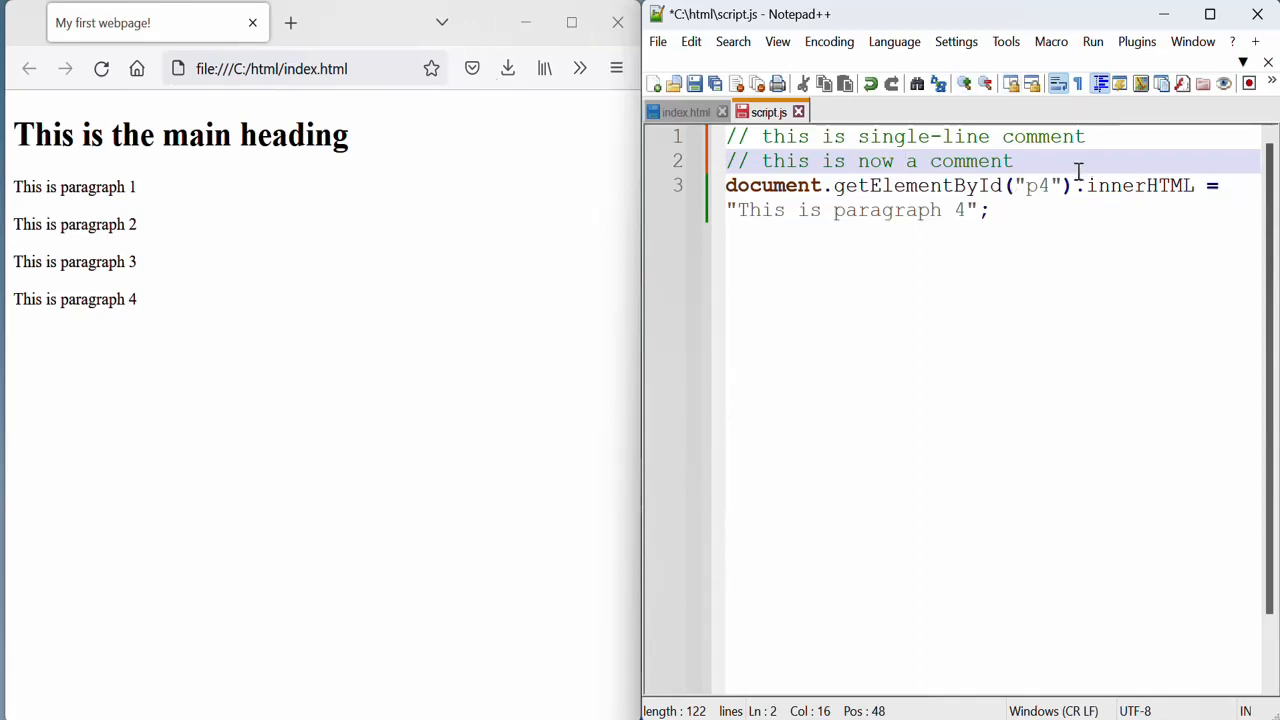
pyautogui.moveTo(862, 192)
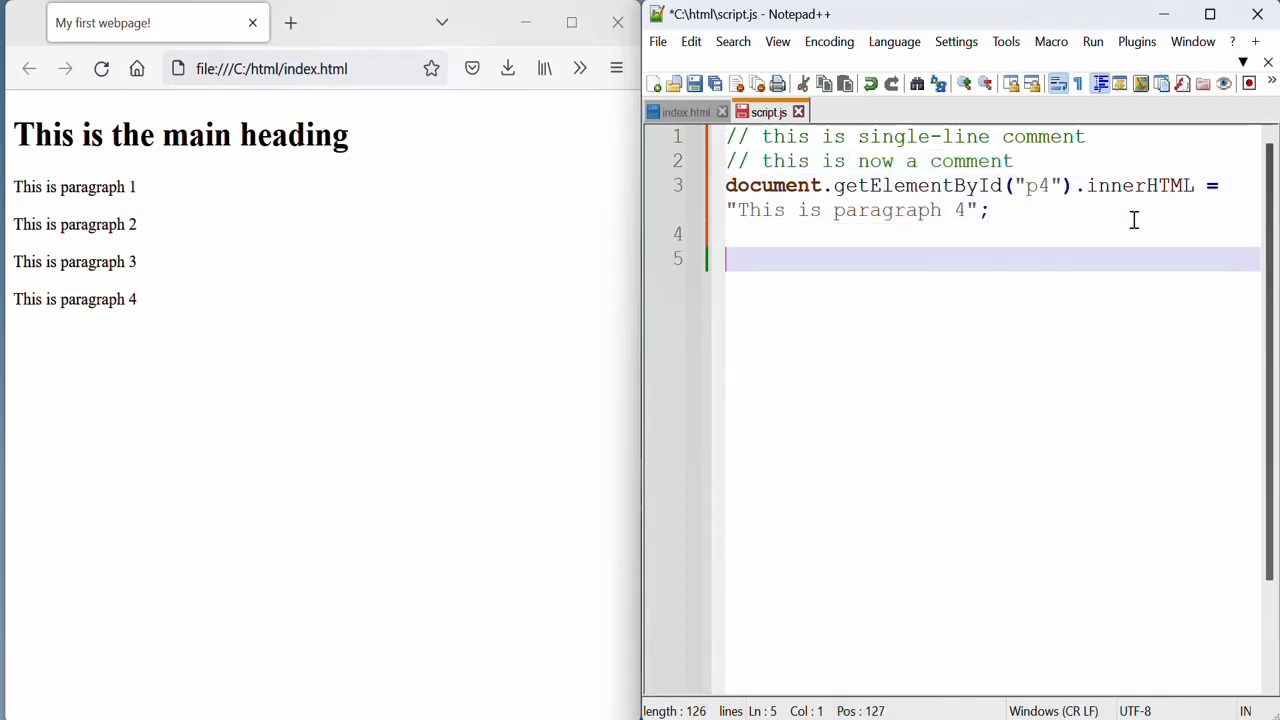
# - Write a /* this is multi-line comment ... */ block spanning four lines below the code
pyautogui.write('/')
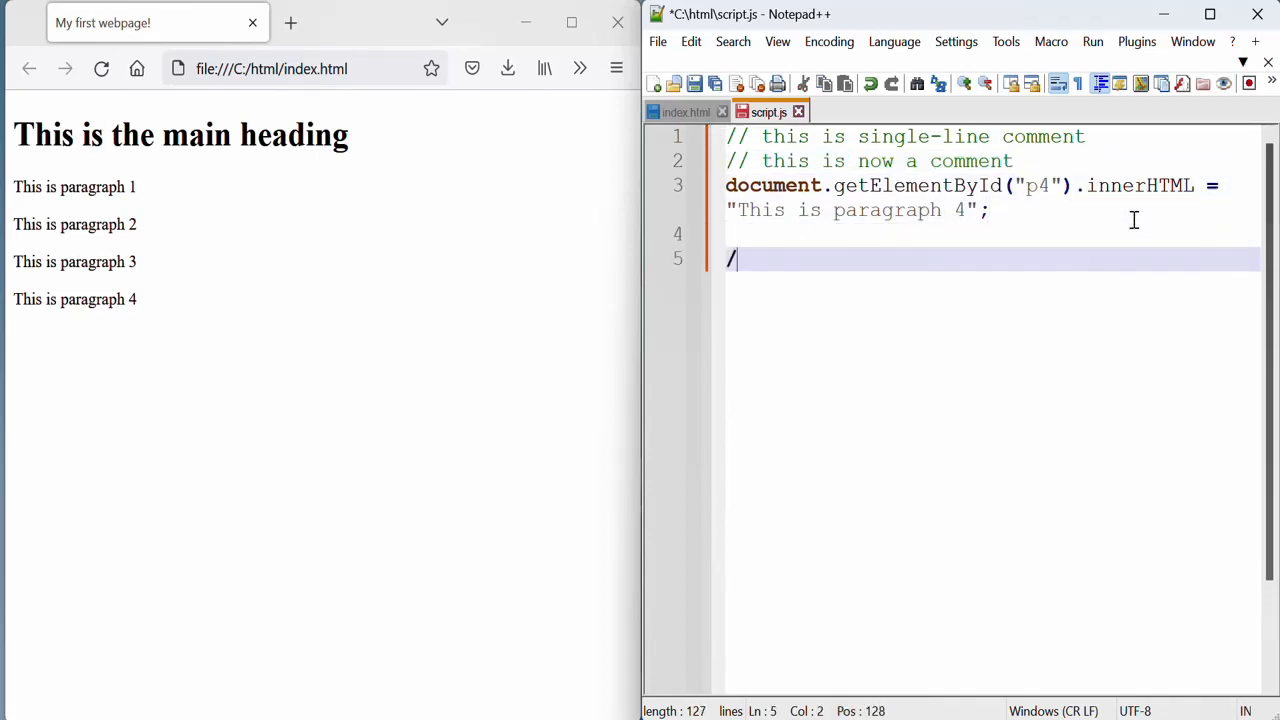
pyautogui.write('*')
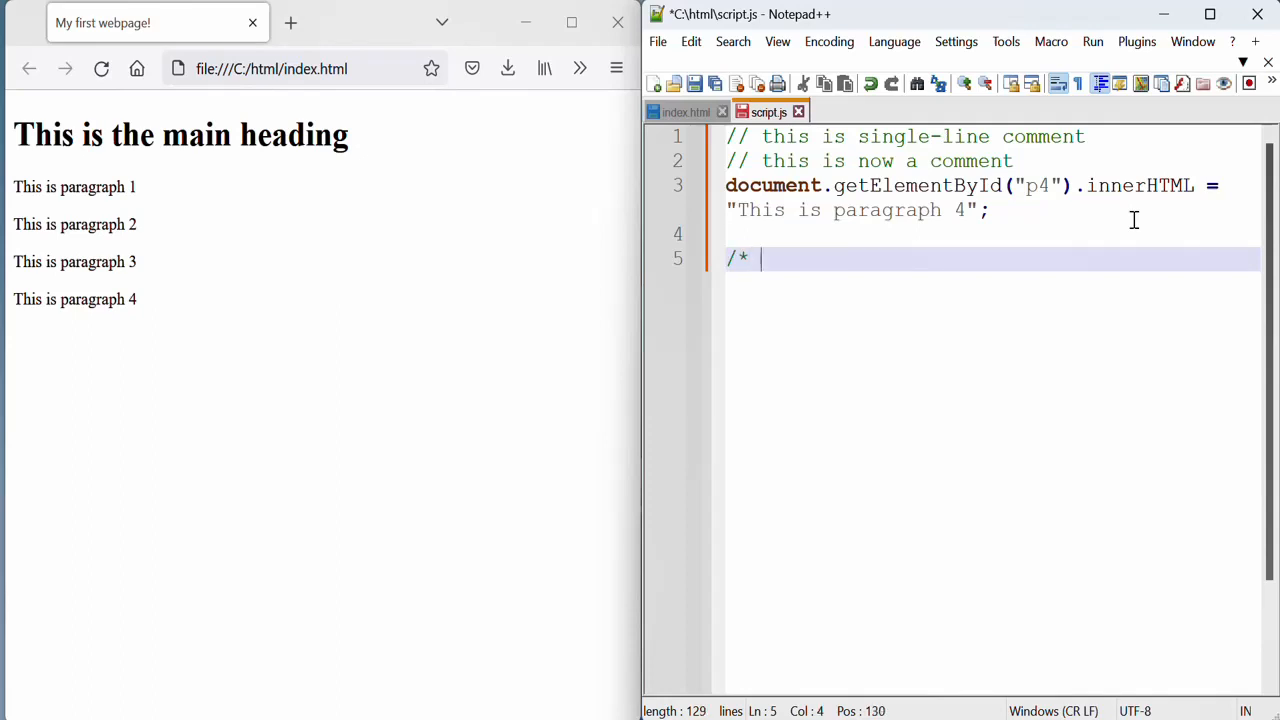
pyautogui.write('this is')
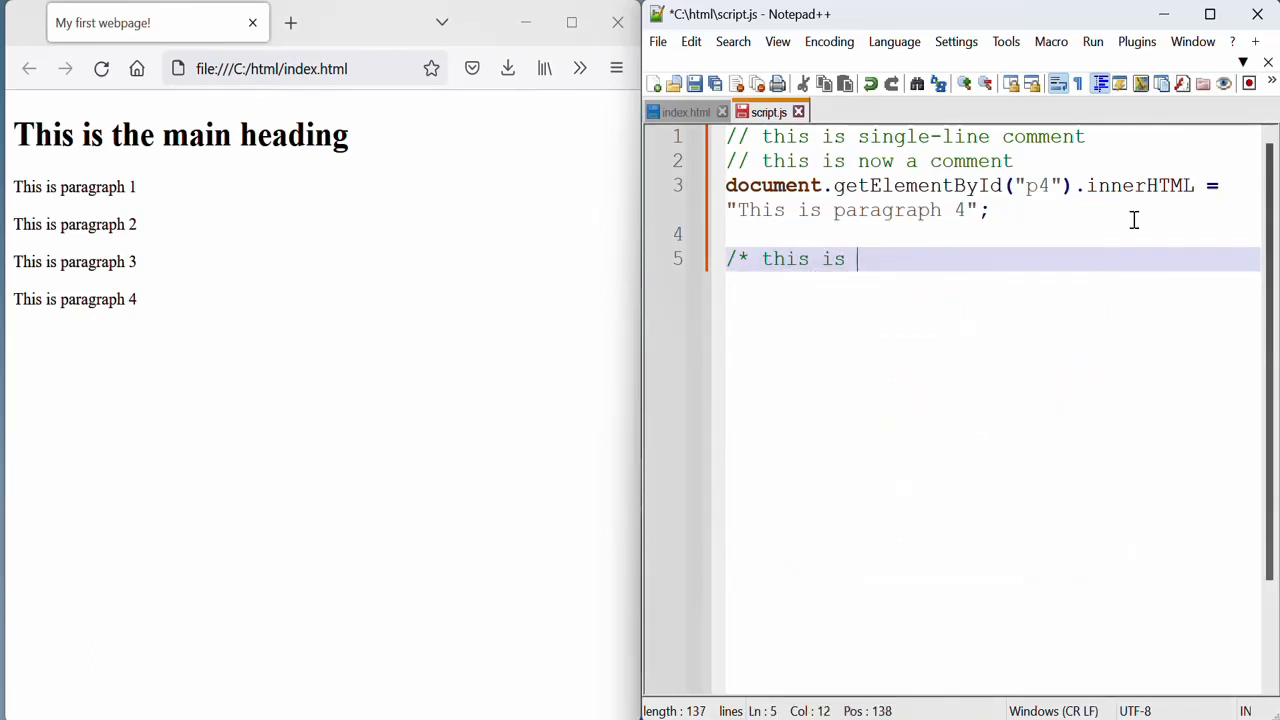
pyautogui.write('multi')
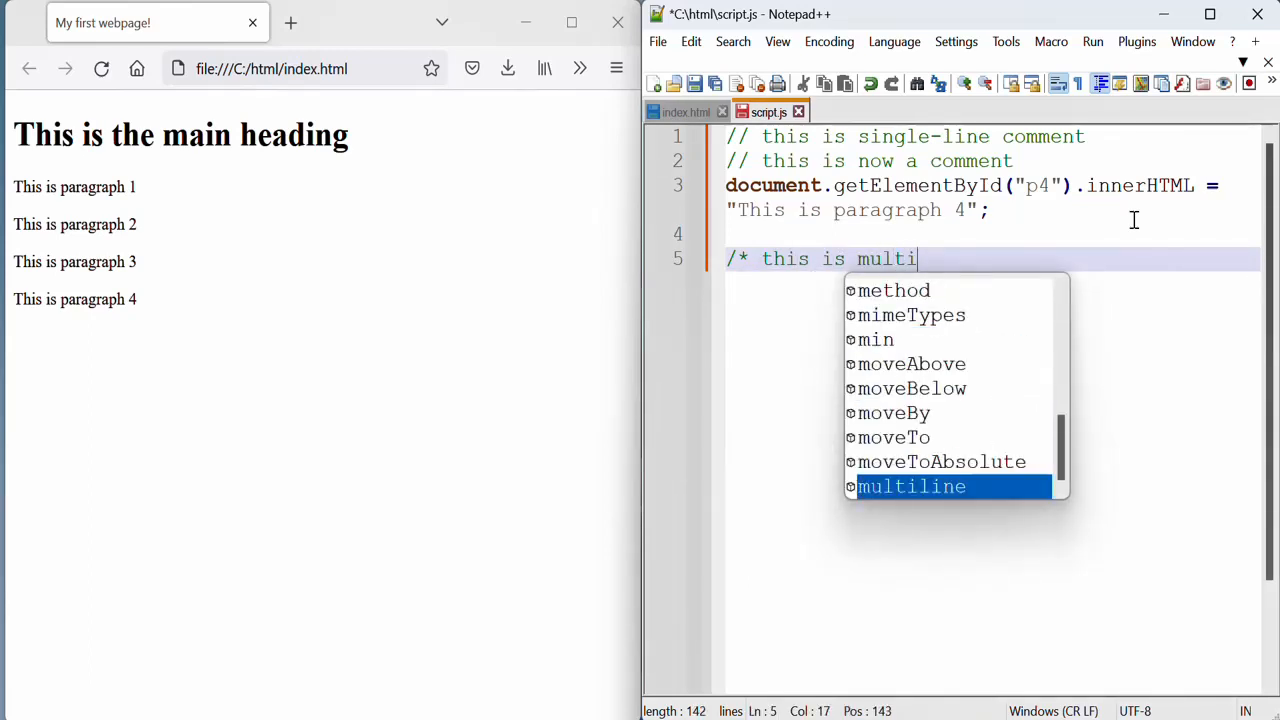
pyautogui.write('-line comment')
pyautogui.write('I can write n')
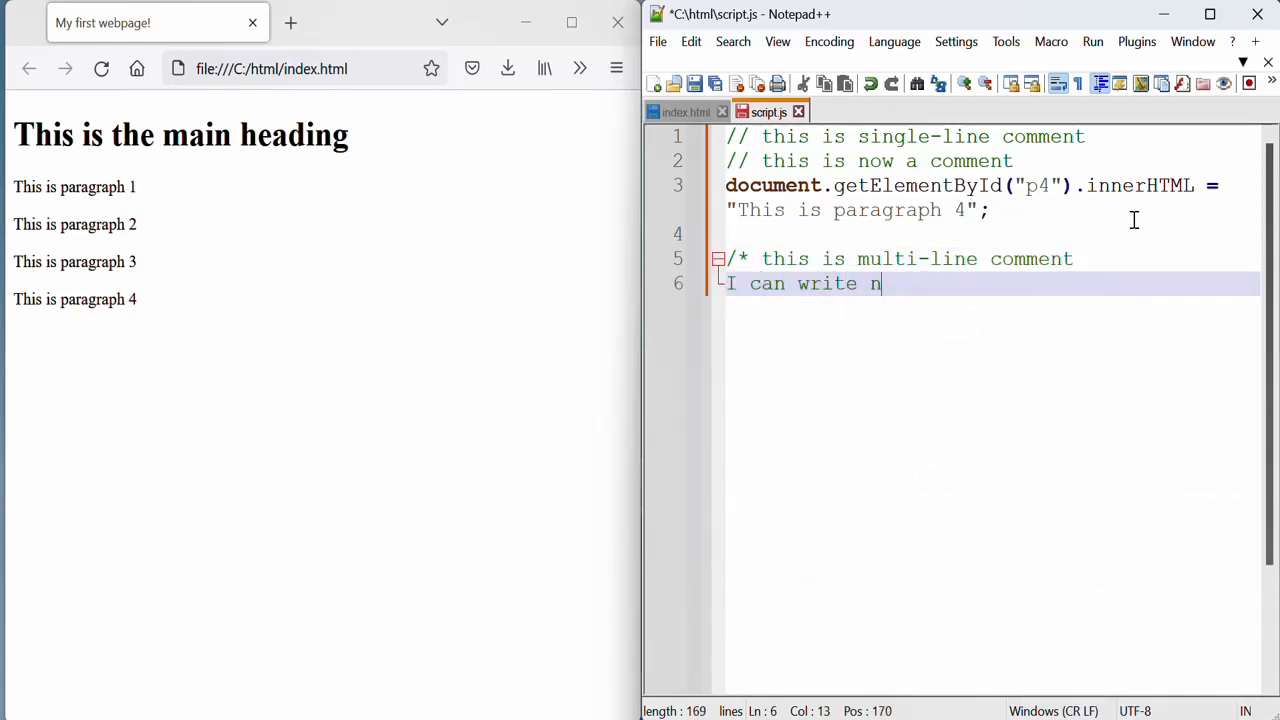
pyautogui.write('ore lines')
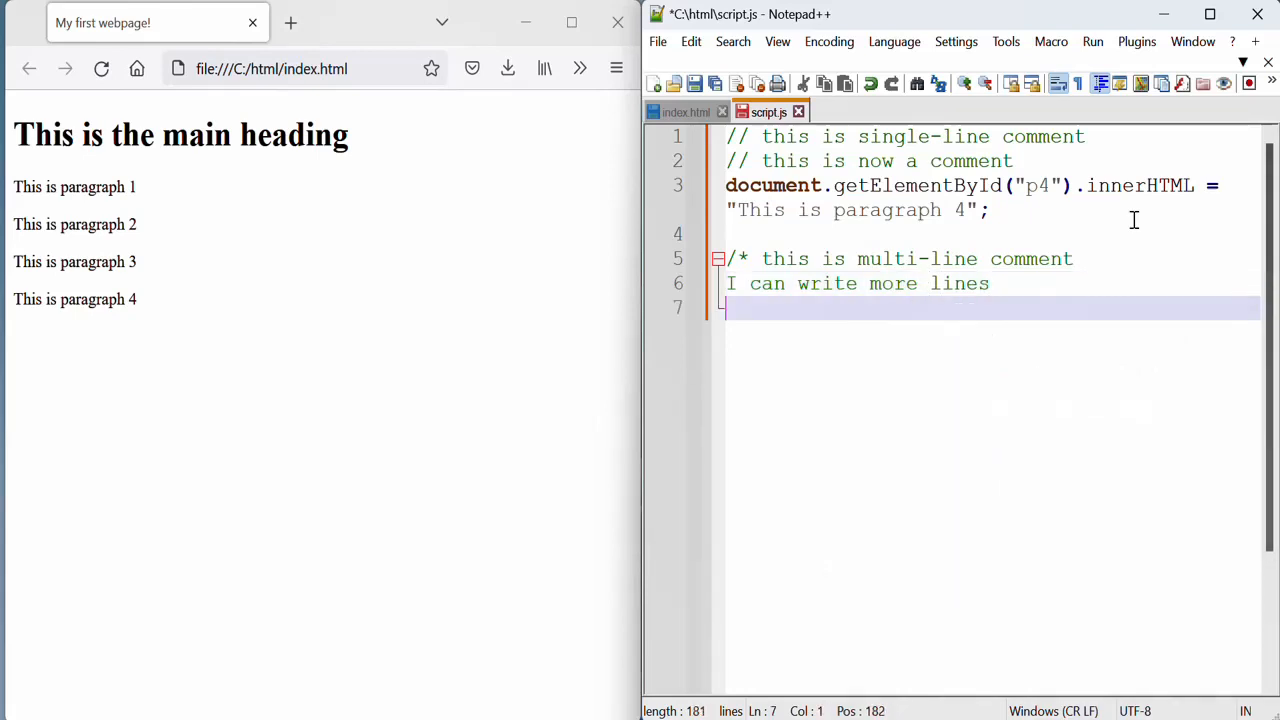
pyautogui.write('and more,')
pyautogui.write('and end the comment whe')
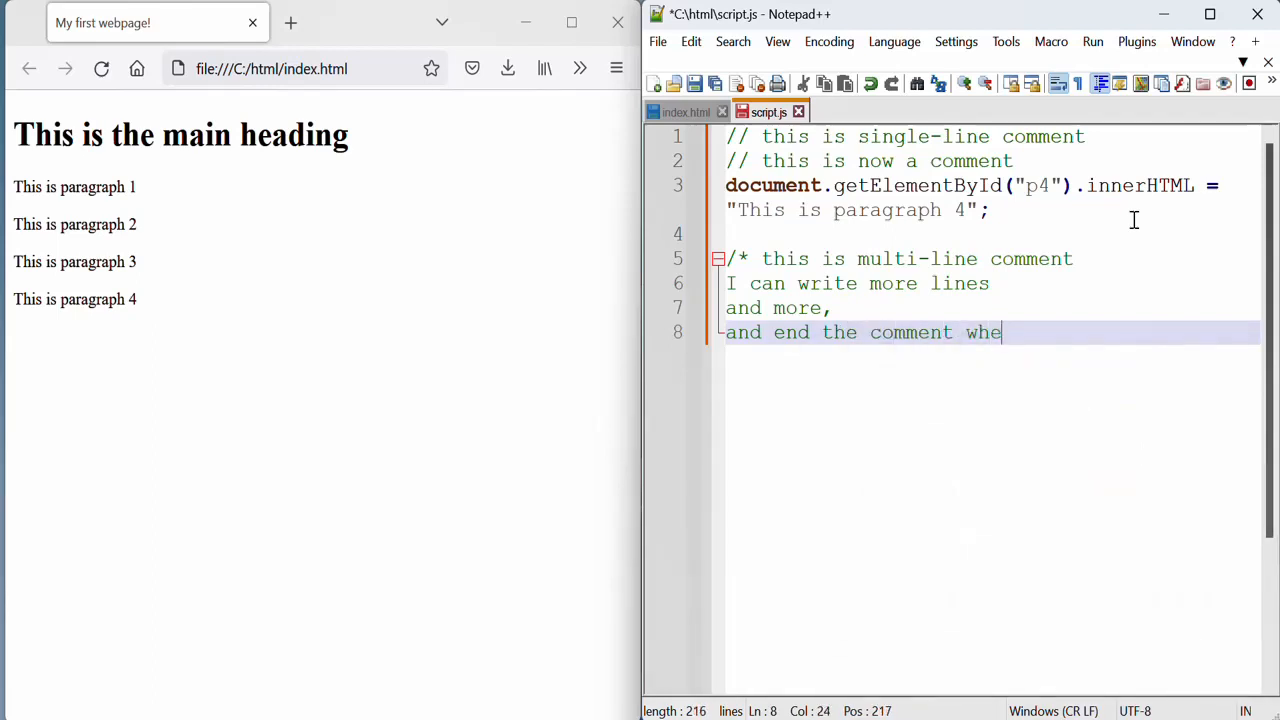
pyautogui.write('n I need')
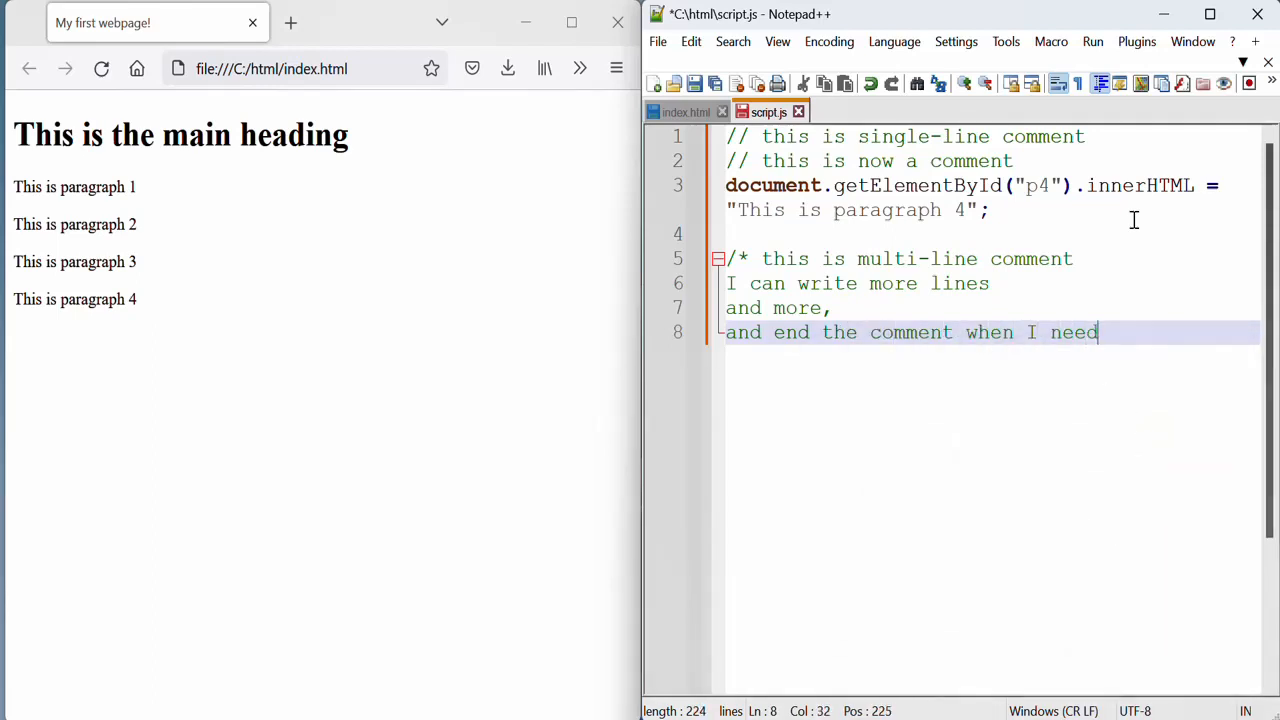
pyautogui.write('using')
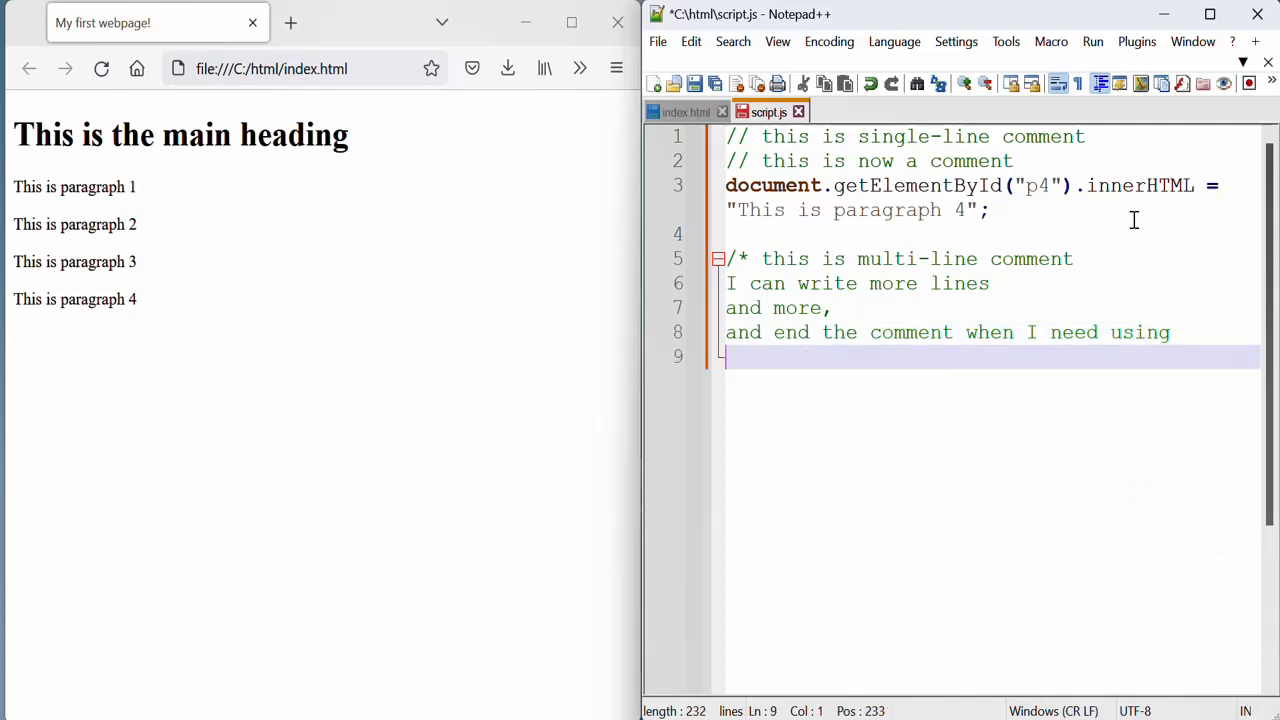
pyautogui.write('*')
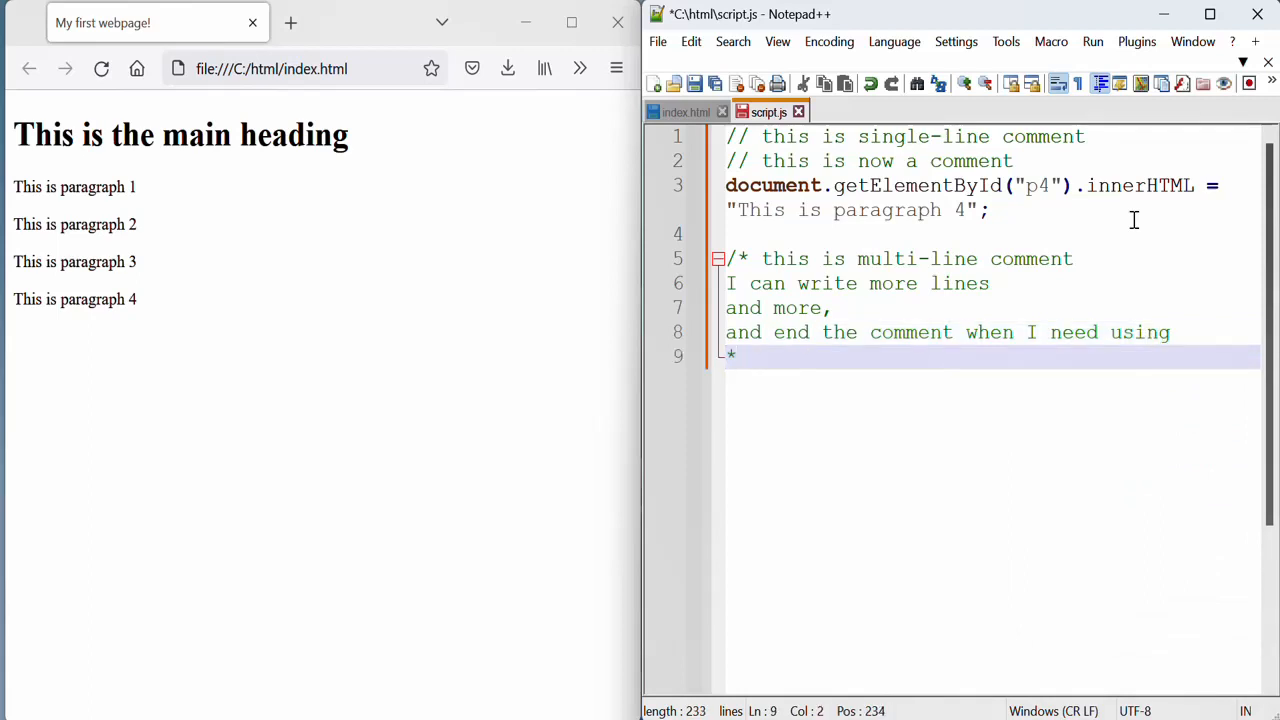
pyautogui.write('/')
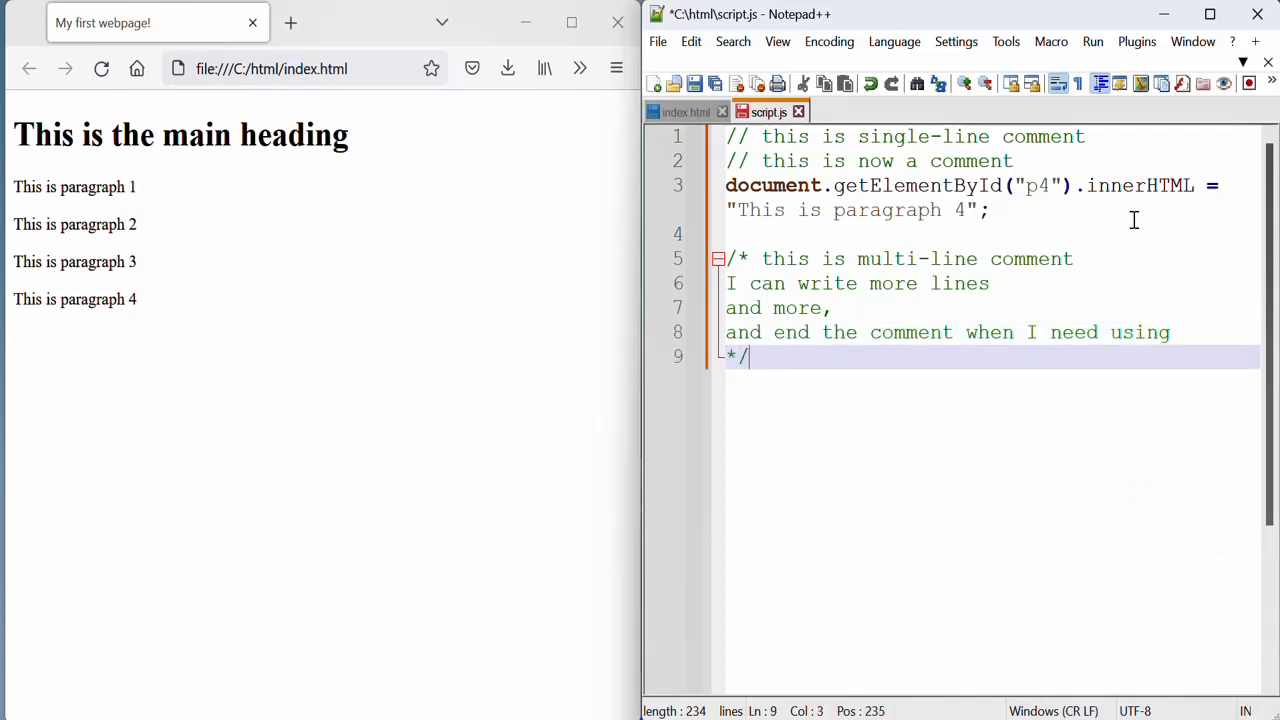
pyautogui.write('this is no')
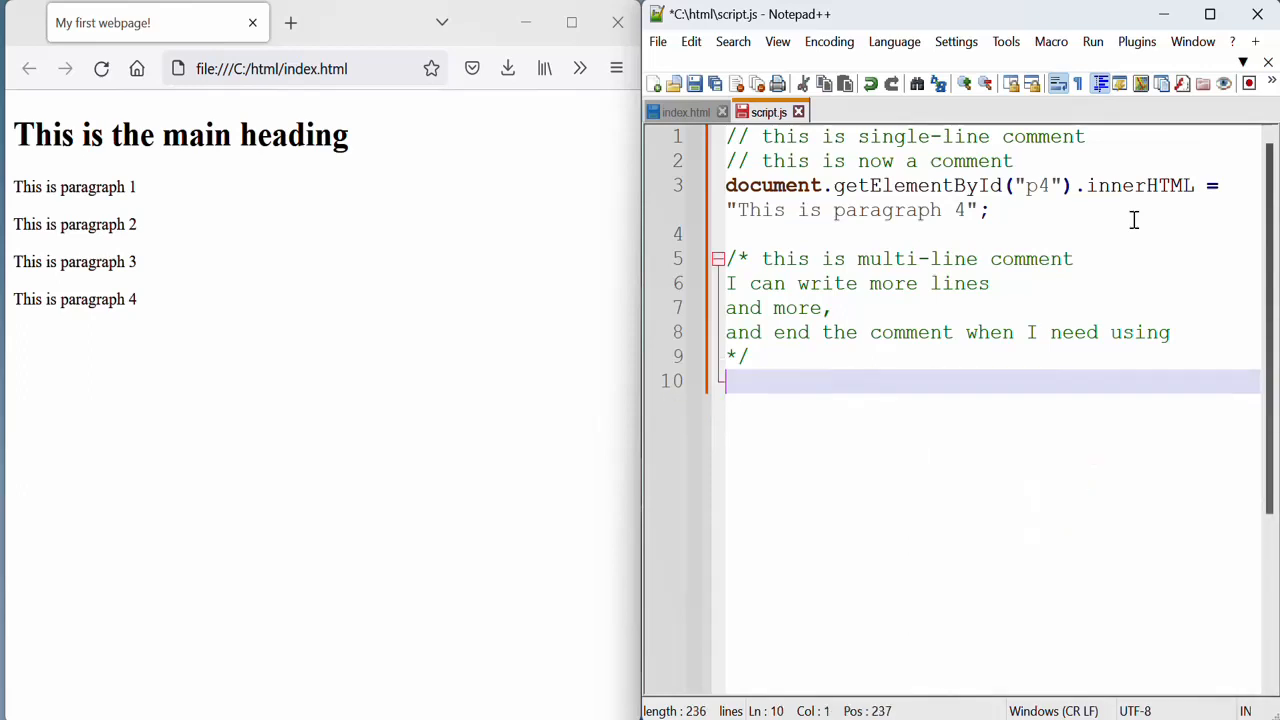
pyautogui.moveTo(762, 144)
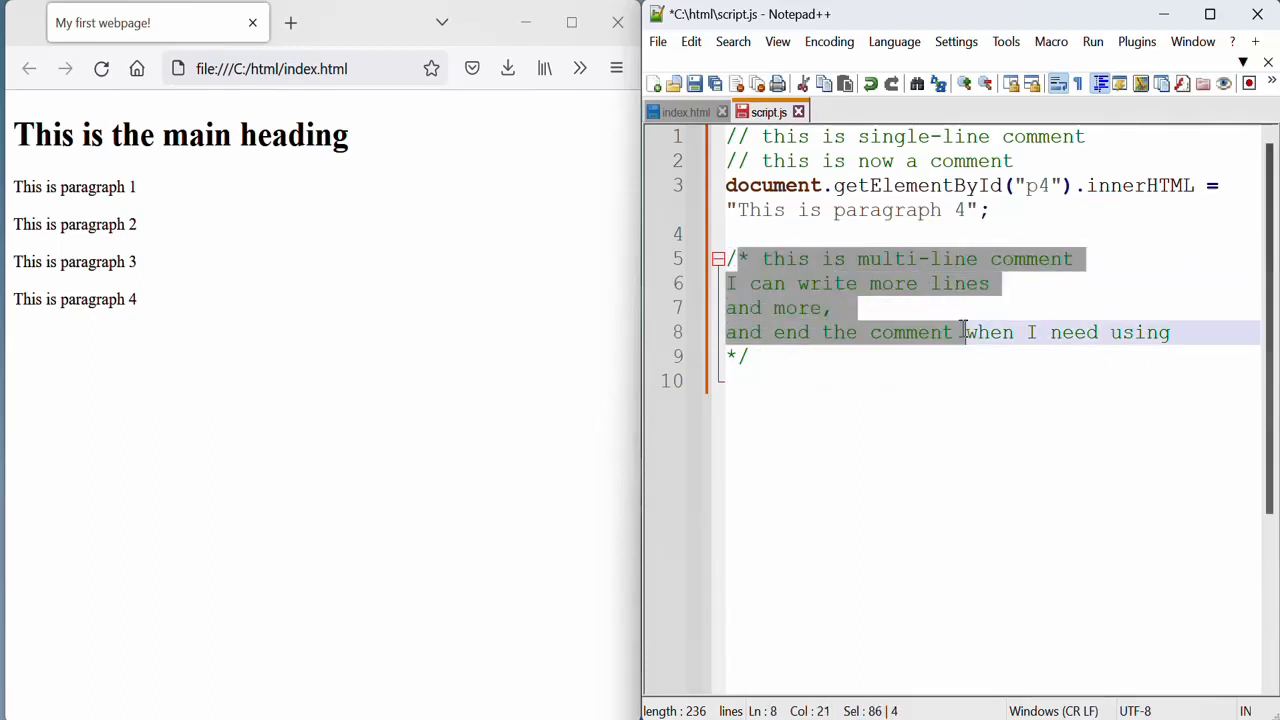
pyautogui.moveTo(1092, 580)
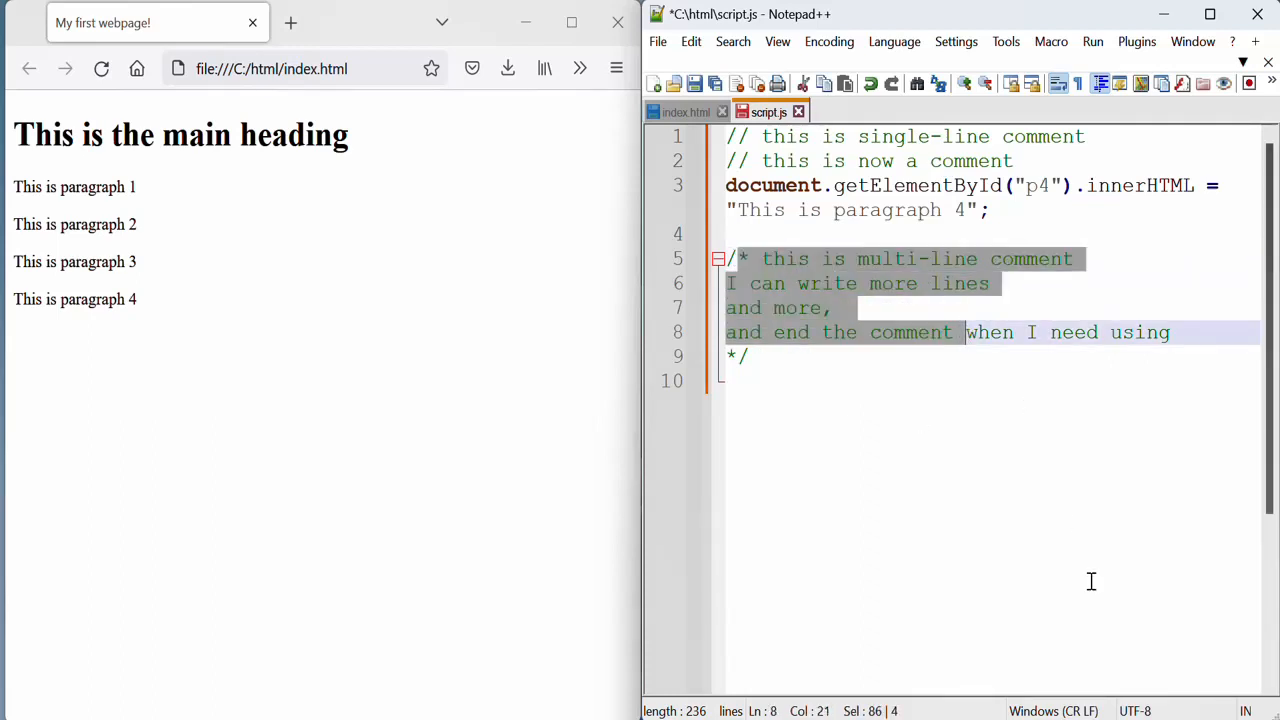